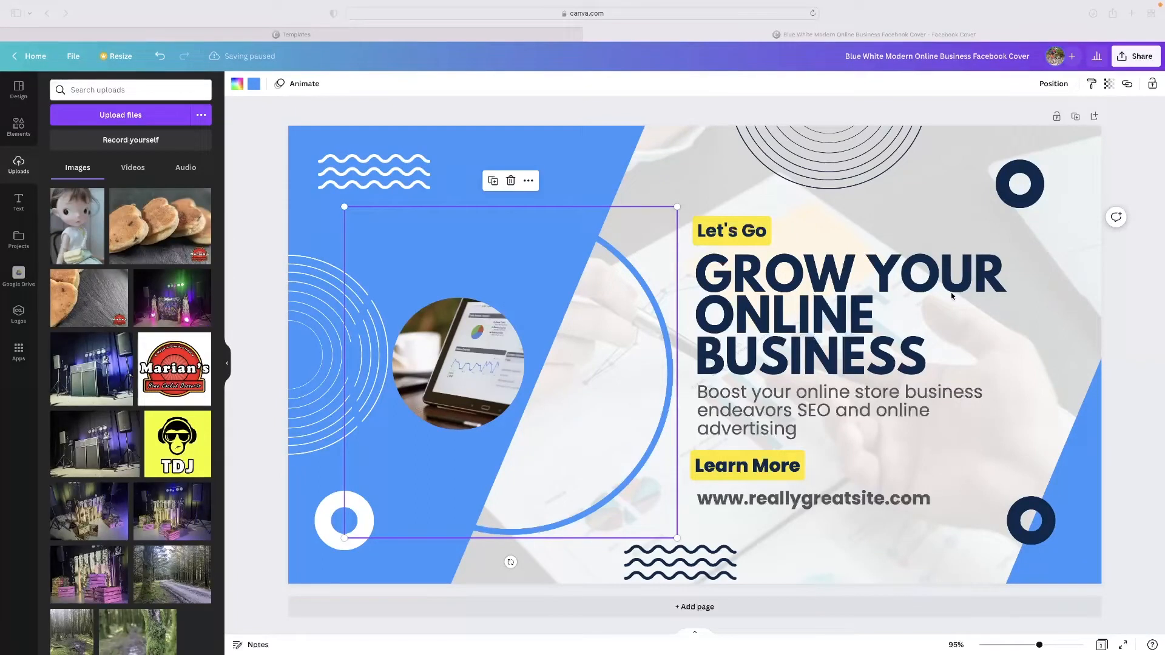
{"action": "mouse_move", "coordinate": [806, 312]}
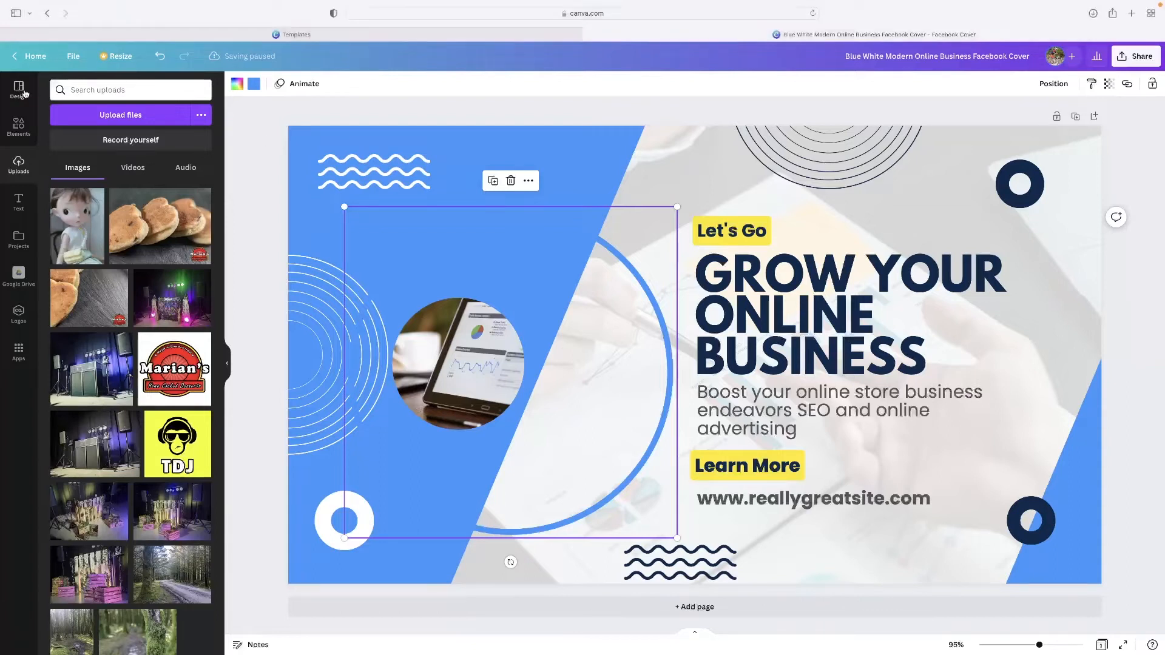
Switch the left sidebar from Uploads to the Design panel of Facebook cover templates
{"action": "left_click", "coordinate": [18, 89]}
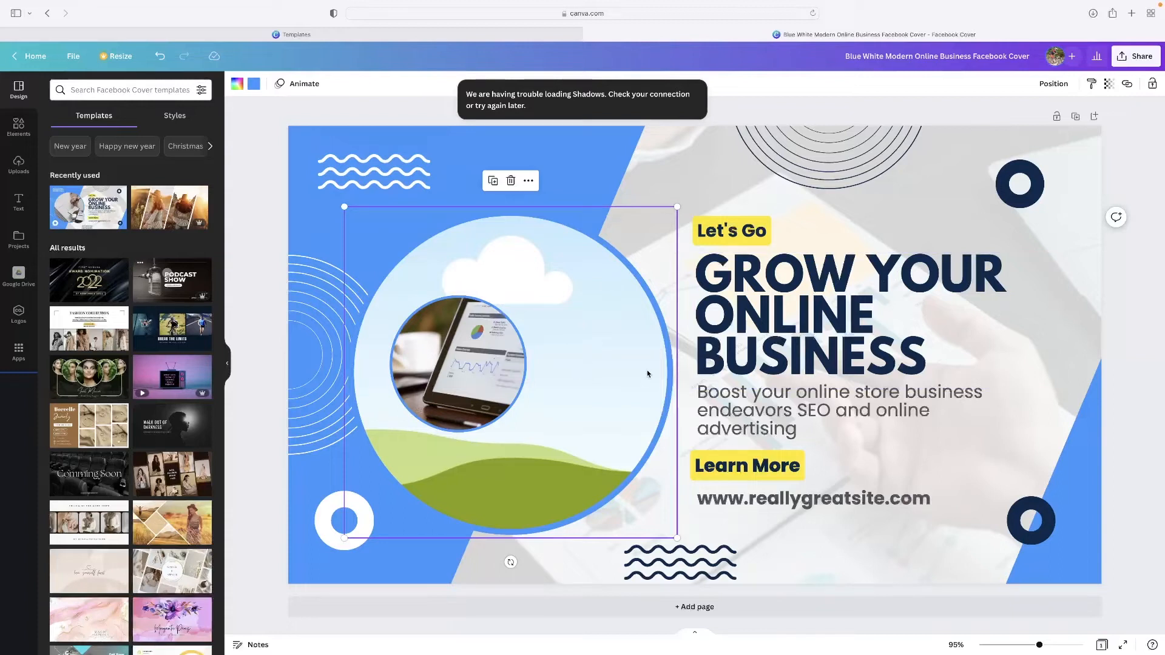
{"action": "left_click", "coordinate": [457, 365]}
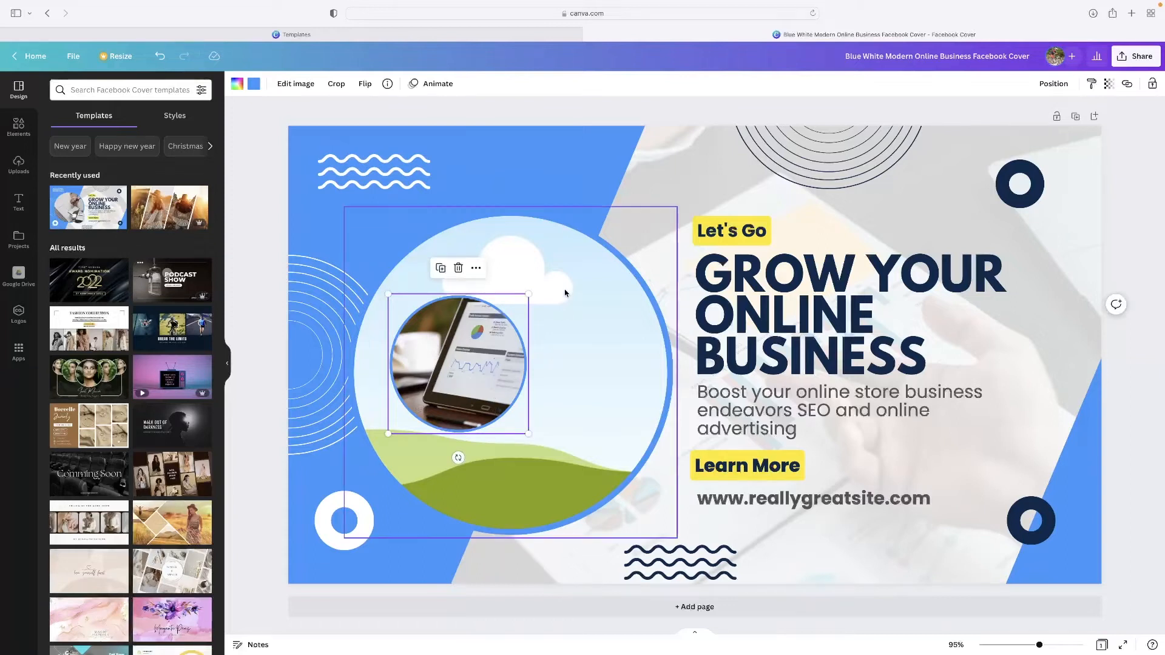
{"action": "left_click", "coordinate": [849, 313]}
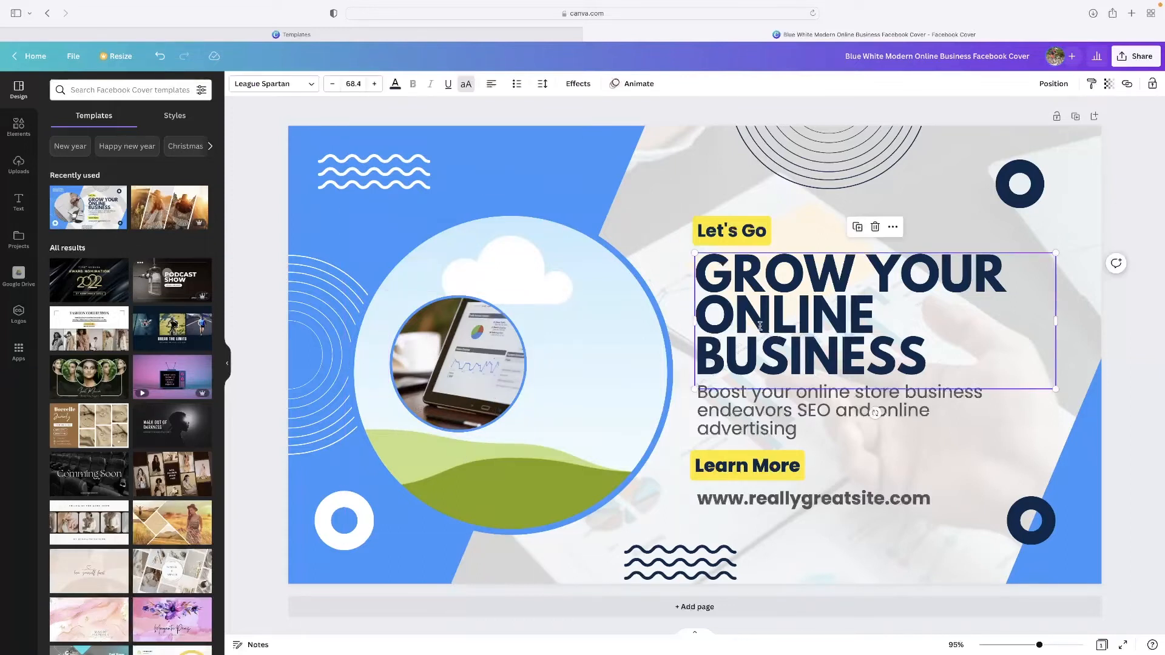
{"action": "left_click", "coordinate": [747, 466]}
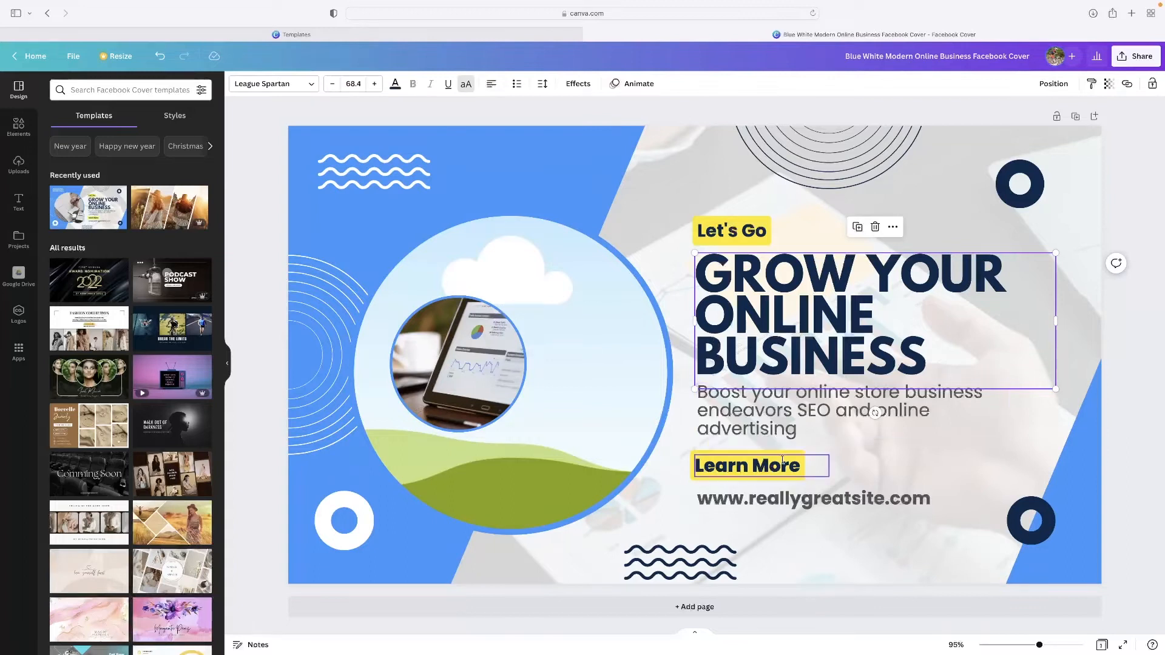
{"action": "left_click", "coordinate": [813, 498]}
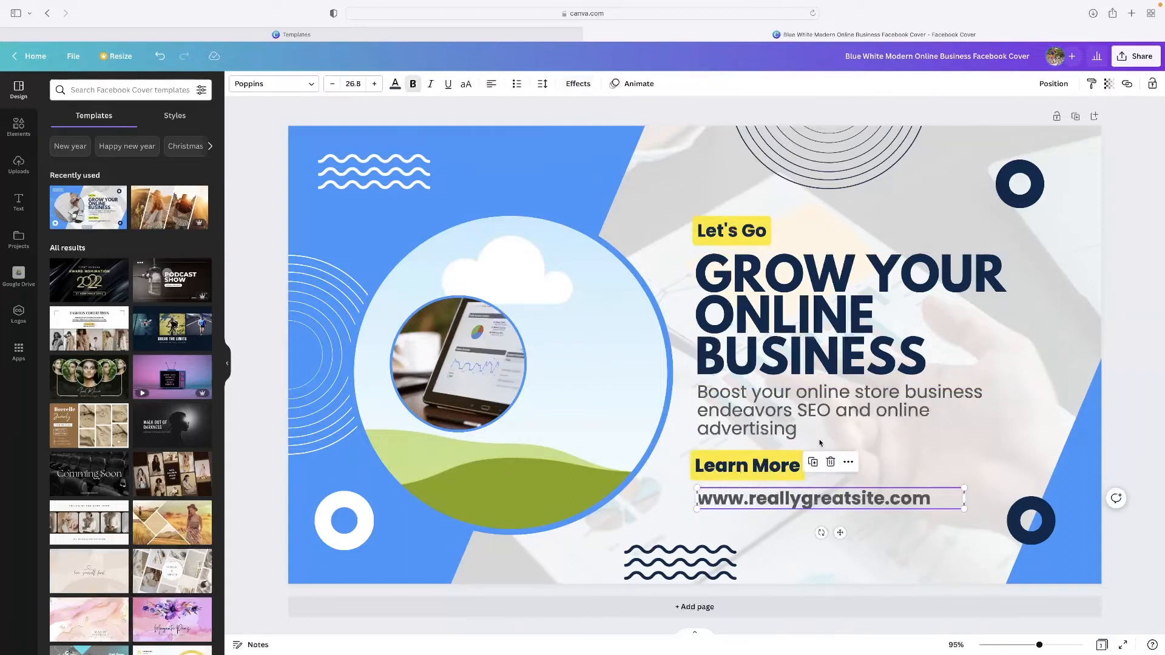
{"action": "mouse_move", "coordinate": [635, 93]}
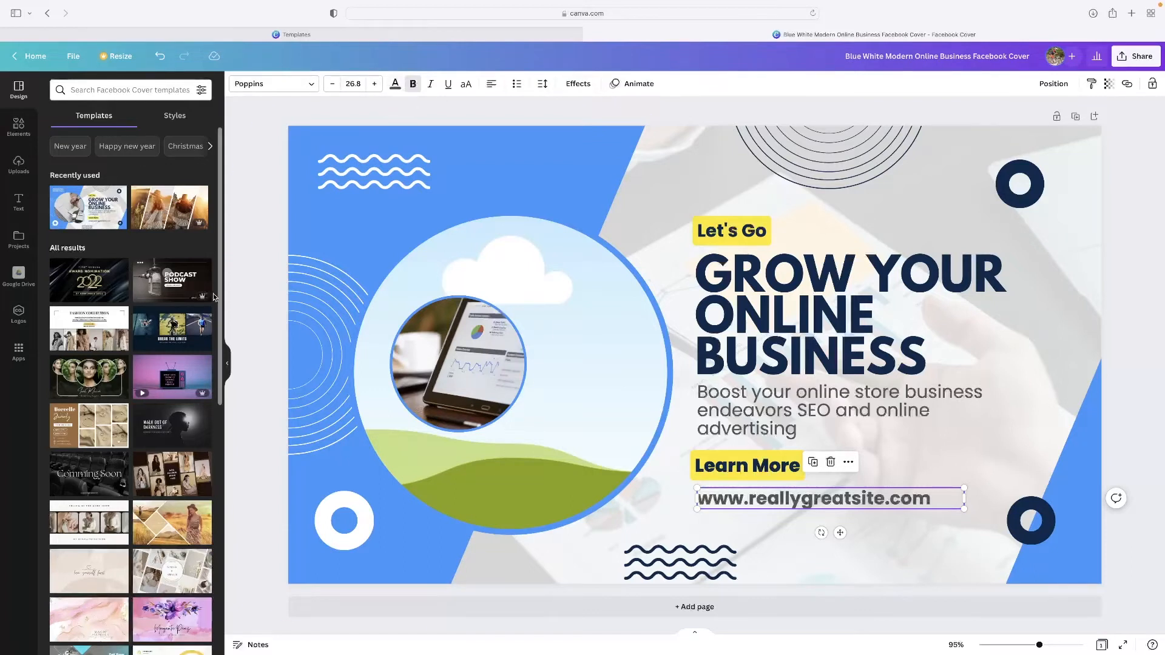
{"action": "left_click", "coordinate": [459, 364]}
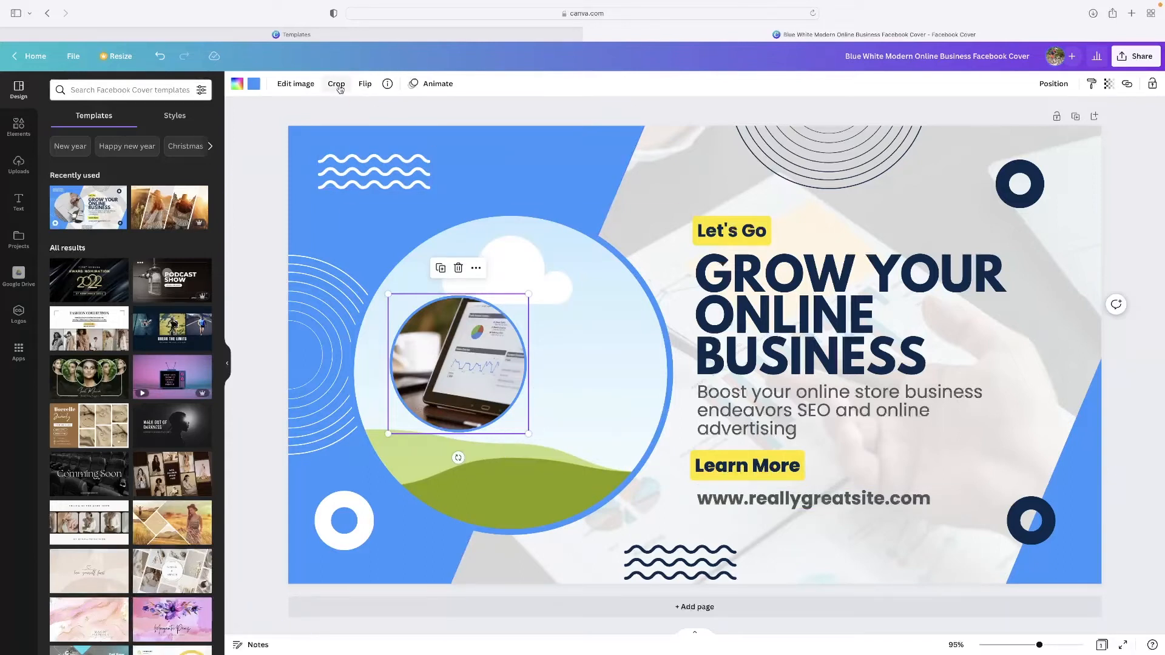
Crop the circular tablet photo, shifting and enlarging it to show the pie chart
{"action": "left_click", "coordinate": [336, 83]}
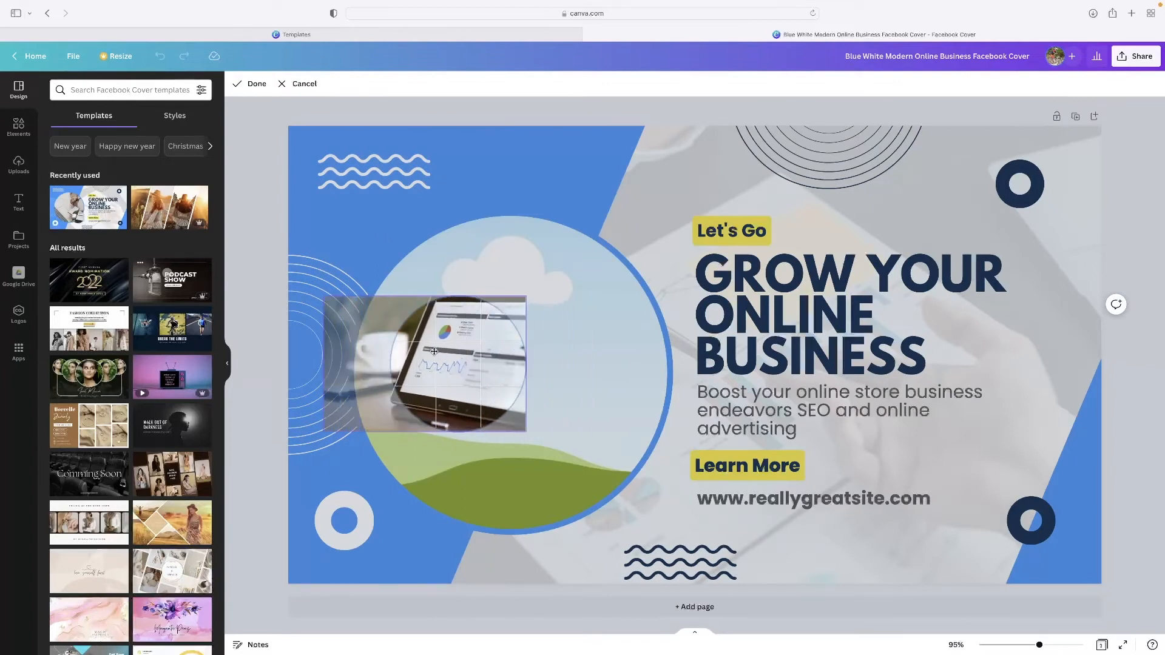
{"action": "left_click_drag", "start_coordinate": [425, 364], "coordinate": [474, 364]}
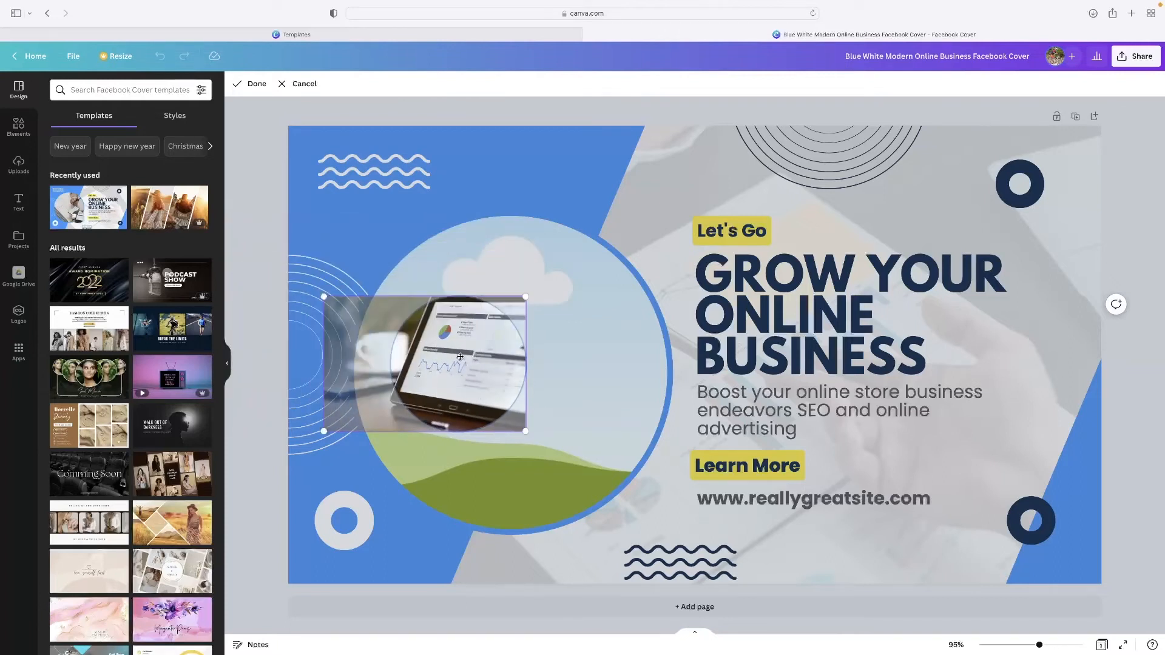
{"action": "left_click_drag", "start_coordinate": [424, 365], "coordinate": [462, 364]}
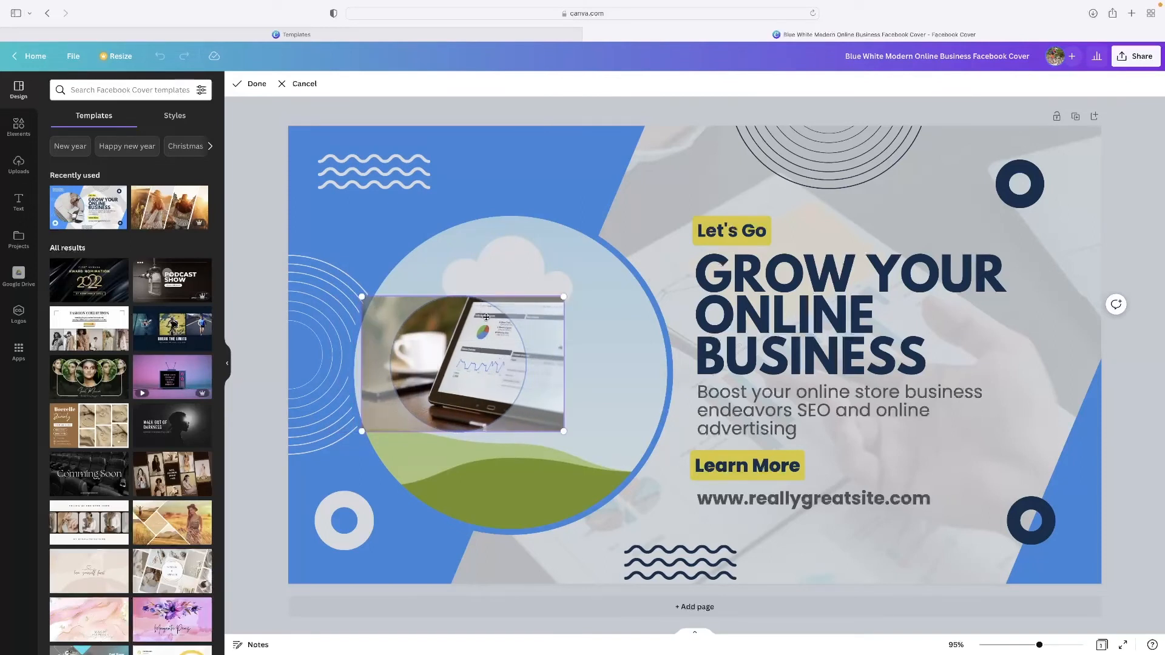
{"action": "mouse_move", "coordinate": [510, 336]}
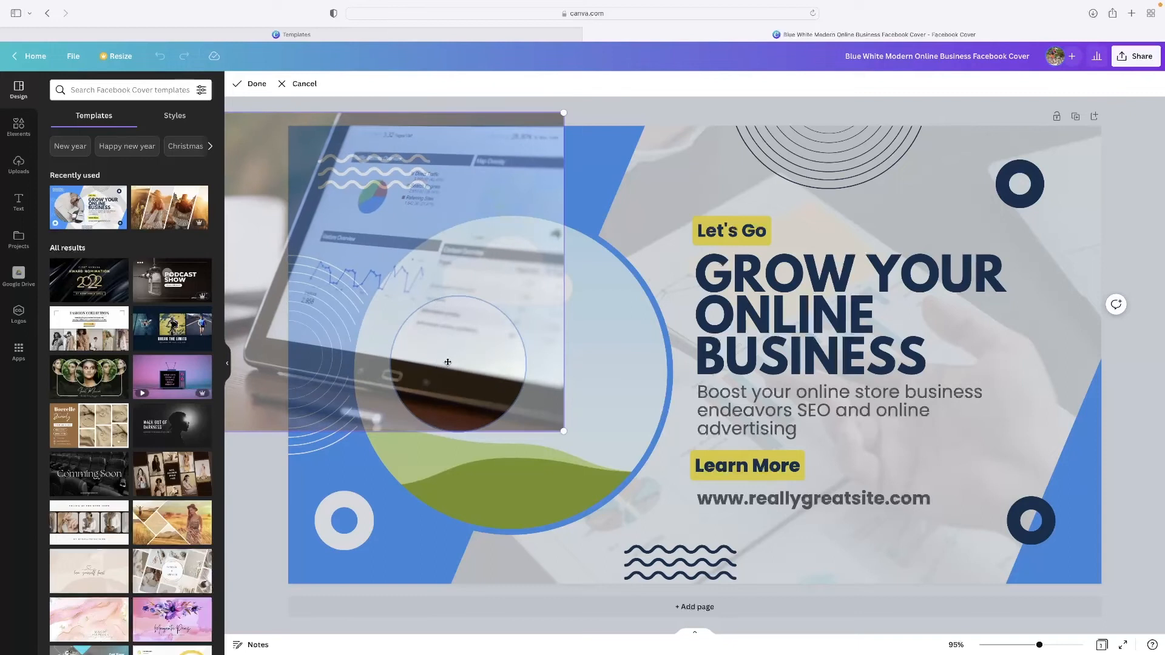
{"action": "left_click_drag", "start_coordinate": [446, 362], "coordinate": [599, 350]}
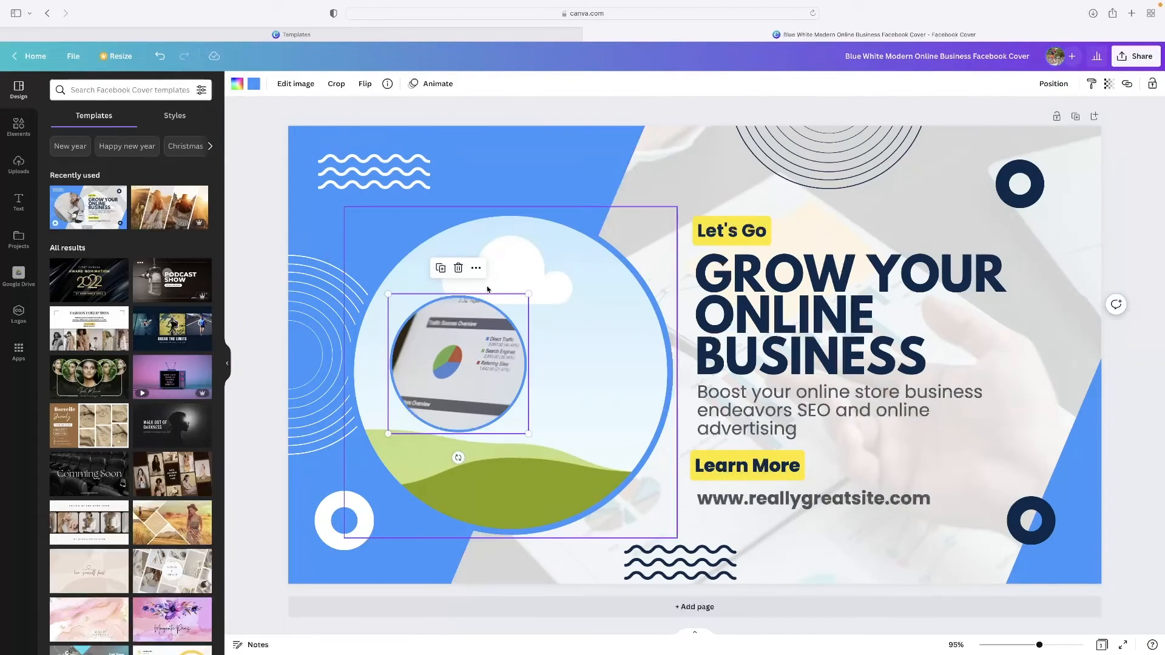
{"action": "mouse_move", "coordinate": [533, 424]}
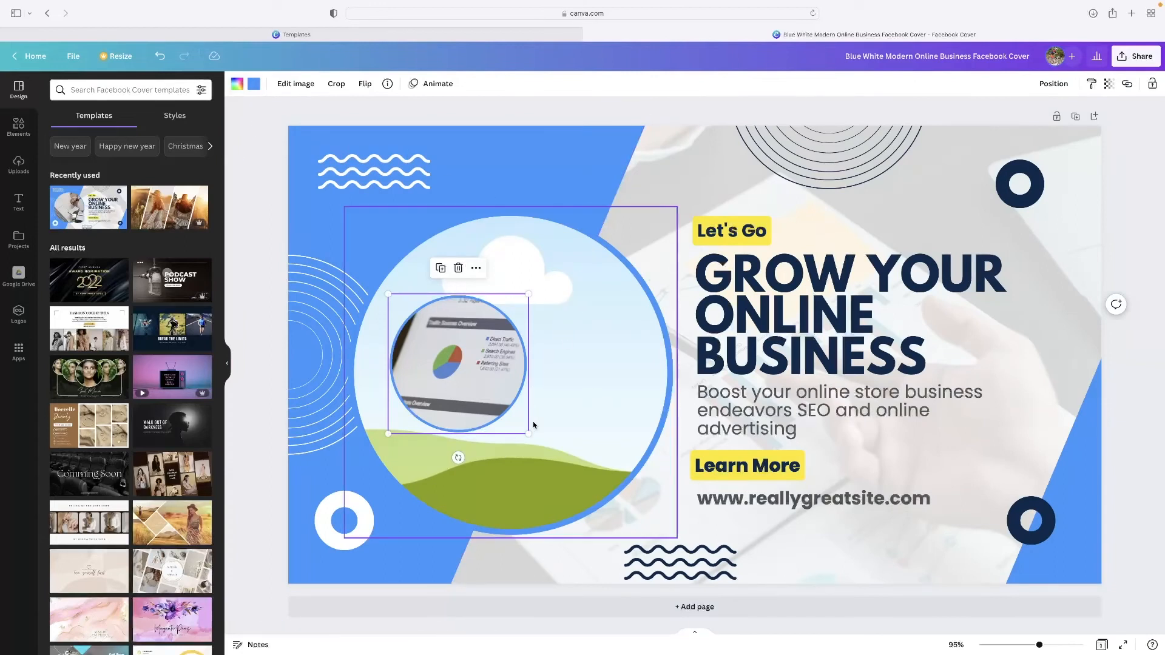
{"action": "mouse_move", "coordinate": [545, 408]}
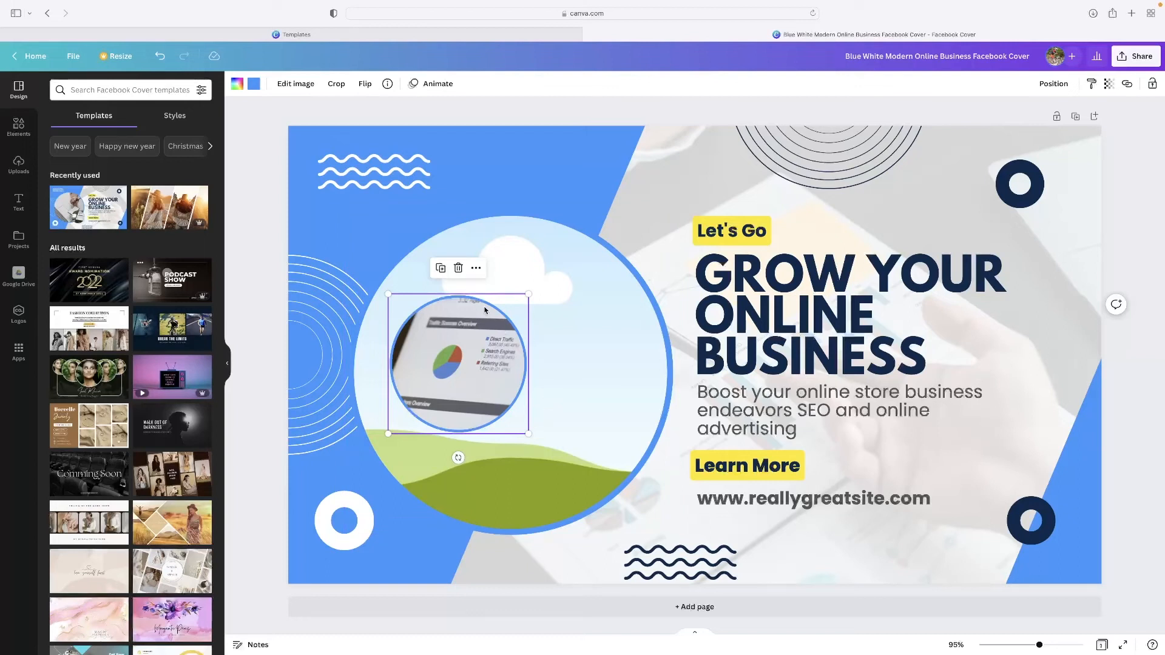
{"action": "mouse_move", "coordinate": [515, 386]}
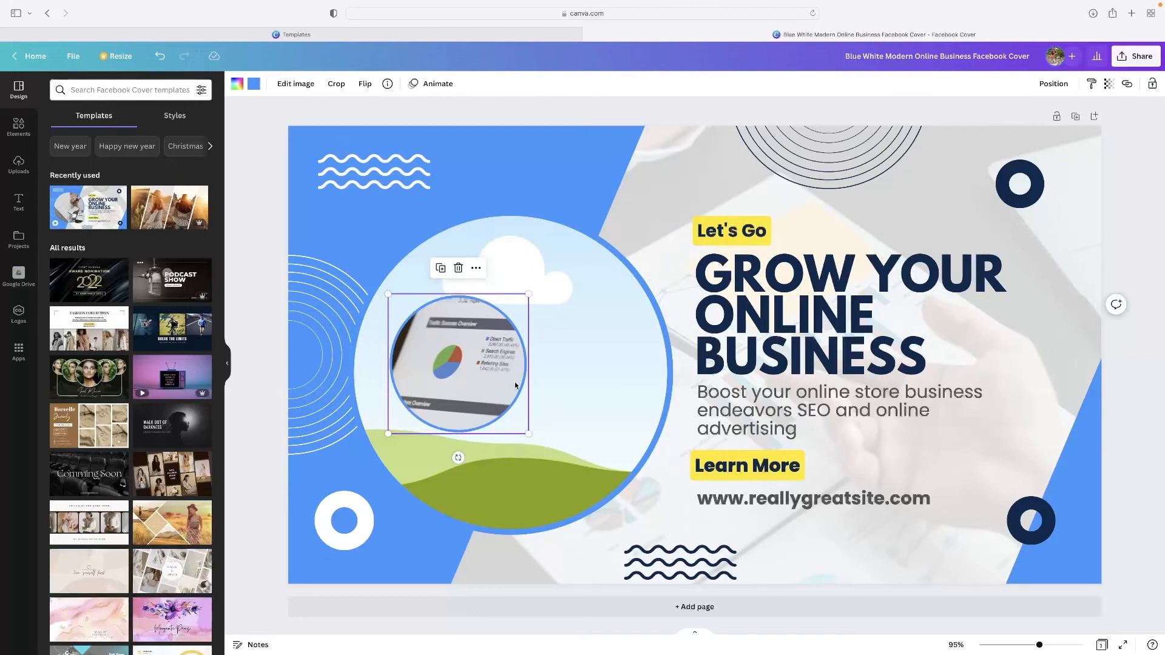